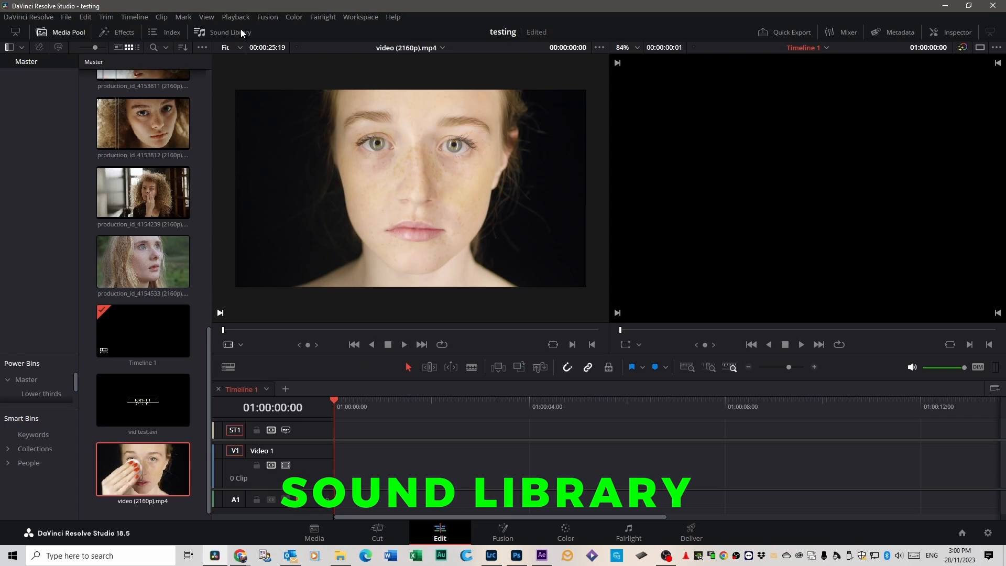
# Show the Sound Library panel from the Edit page toolbar
pyautogui.click(223, 32)
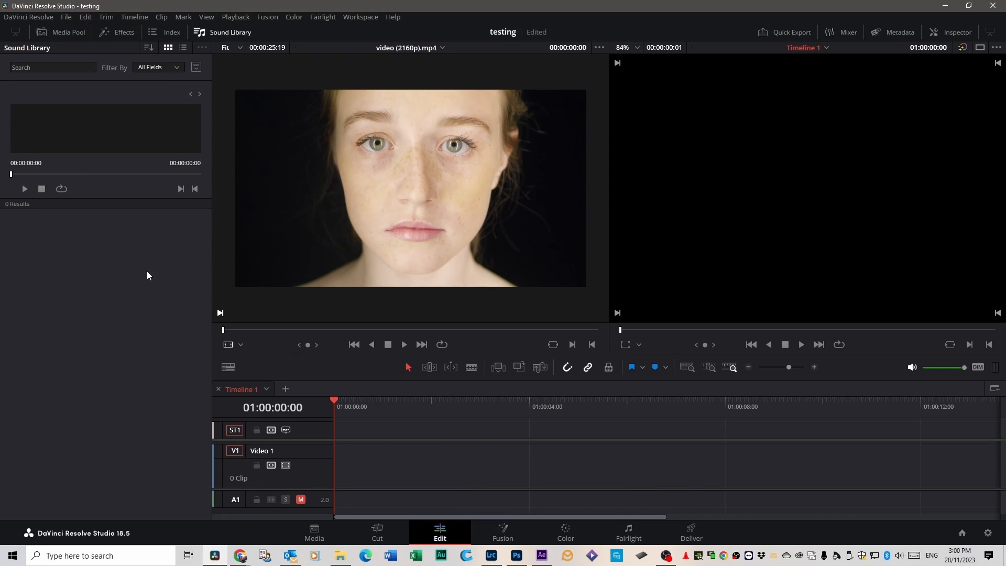
pyautogui.moveTo(98, 248)
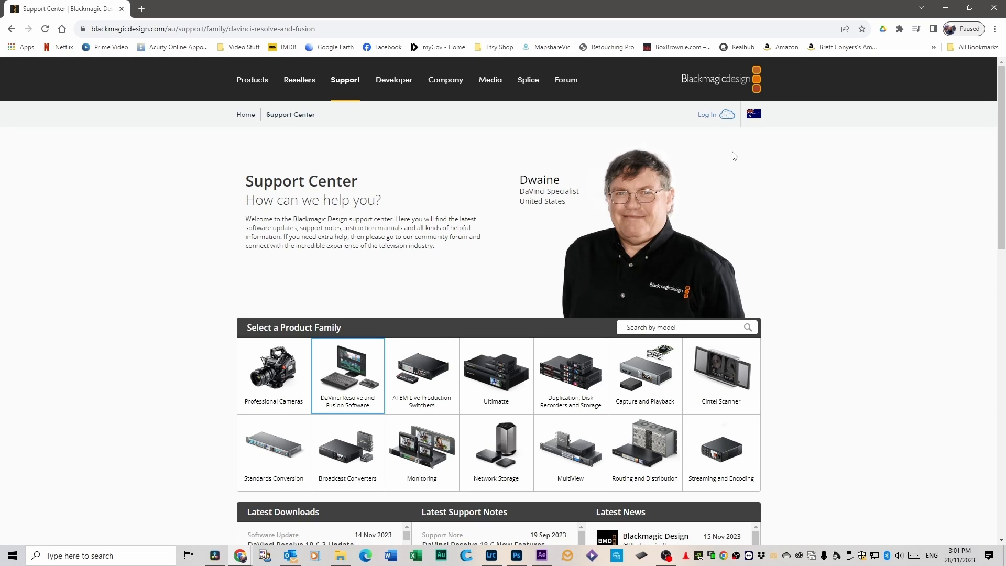
pyautogui.moveTo(371, 380)
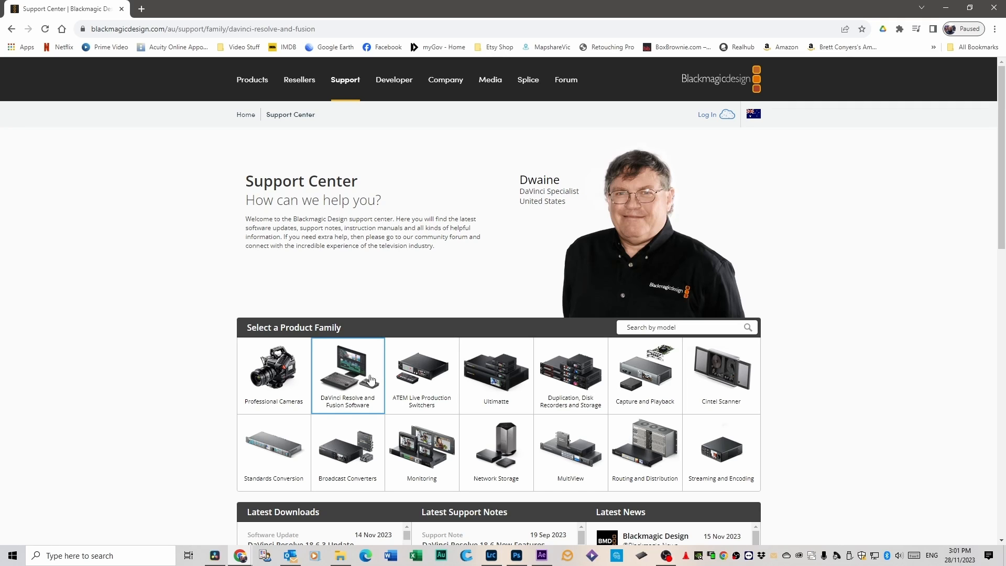
pyautogui.moveTo(352, 383)
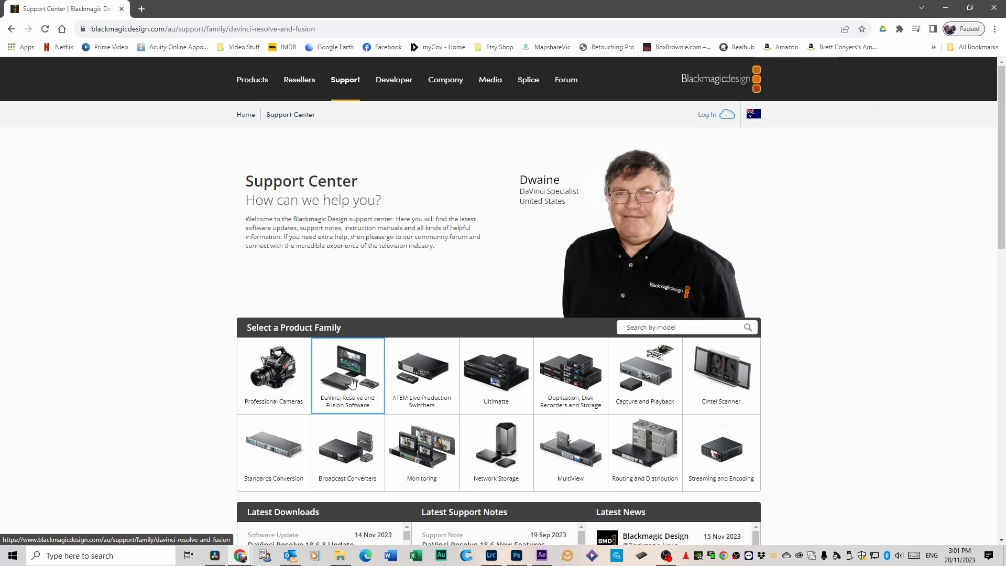
# Download Fairlight Sound Library 1.0 for Windows from Blackmagic's Latest Downloads and launch its installer
pyautogui.scroll(-3)
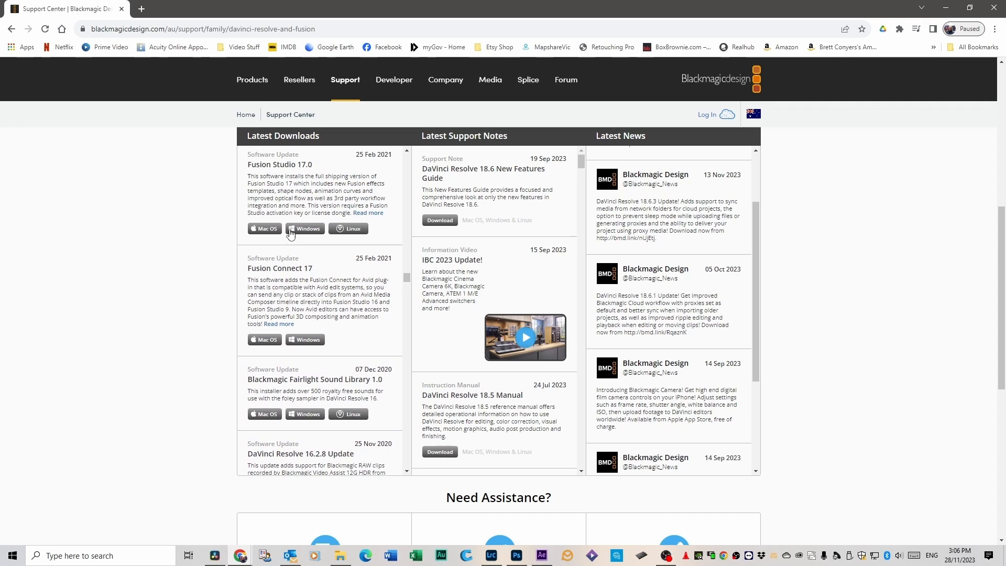
pyautogui.moveTo(329, 418)
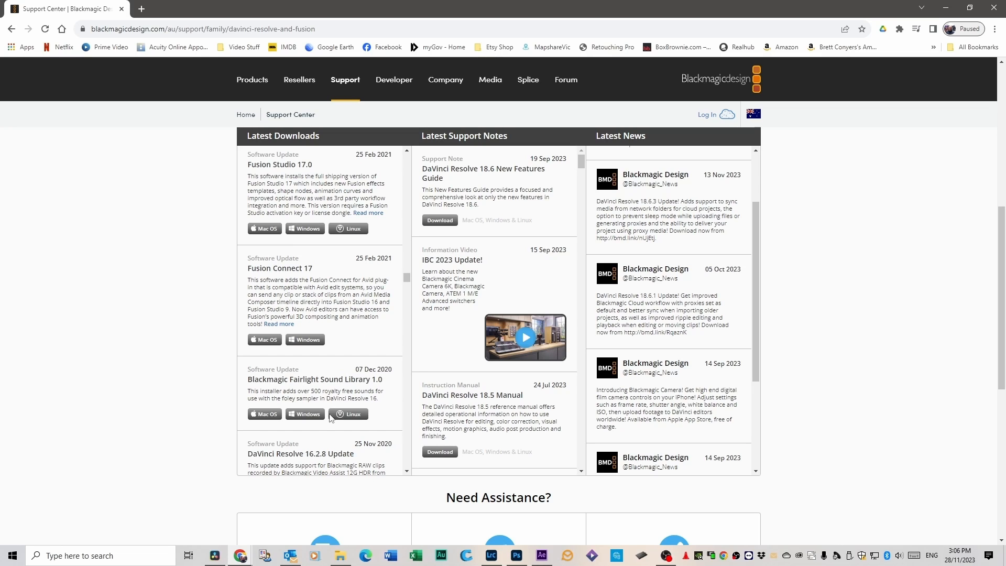
pyautogui.moveTo(306, 416)
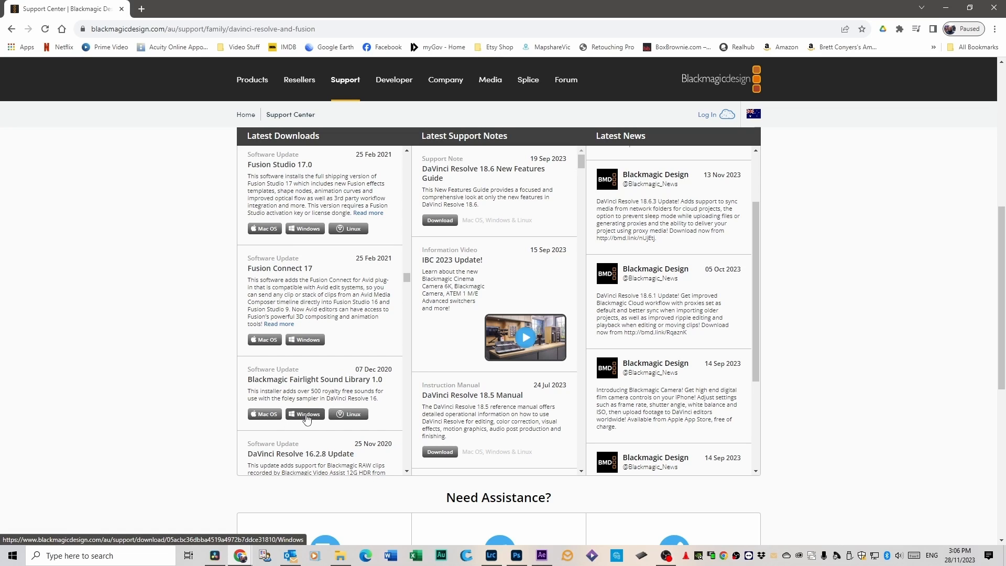
pyautogui.moveTo(307, 418)
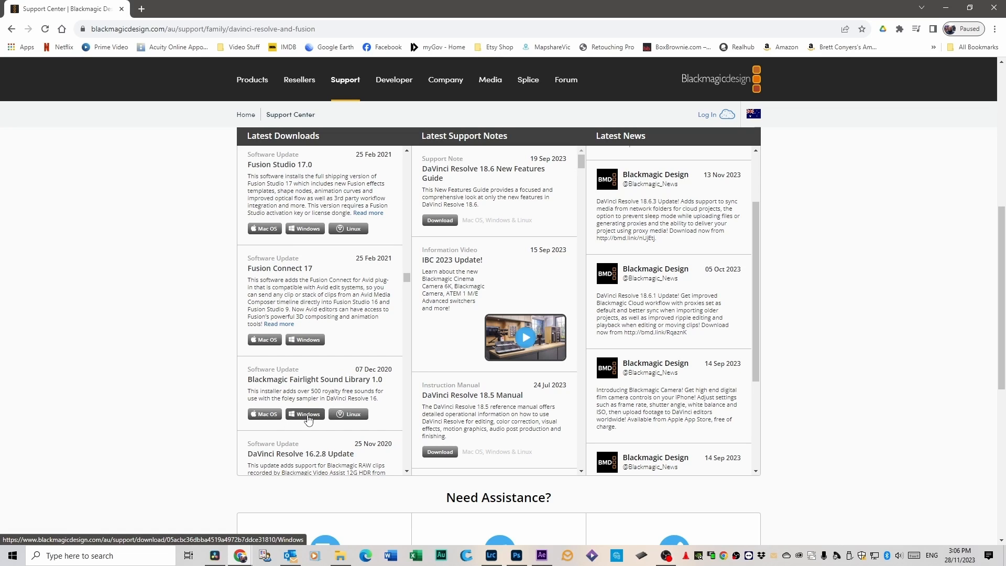
pyautogui.click(304, 414)
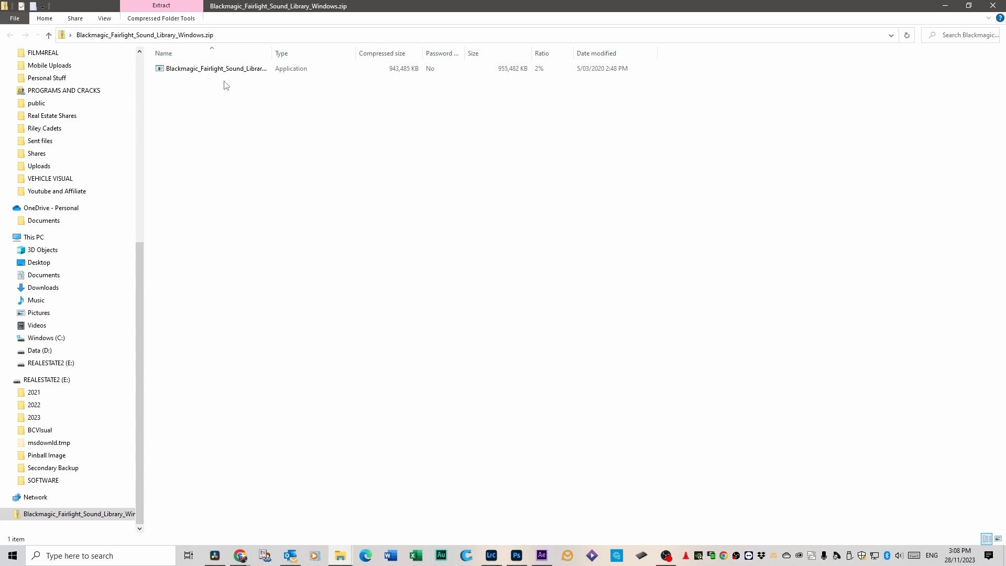
pyautogui.click(215, 69)
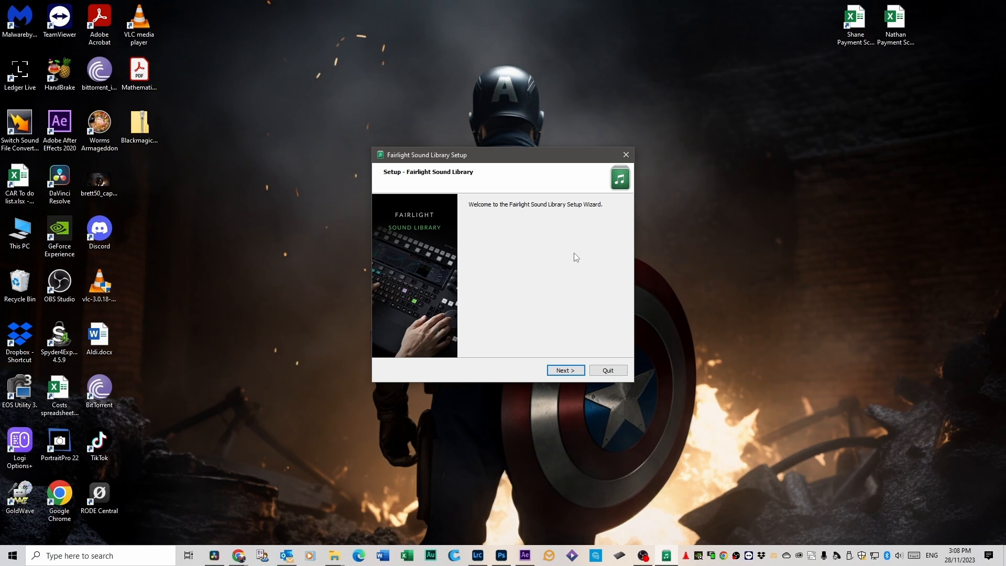
# Step through the setup wizard with the default folder and accepted license, then start the install
pyautogui.click(564, 370)
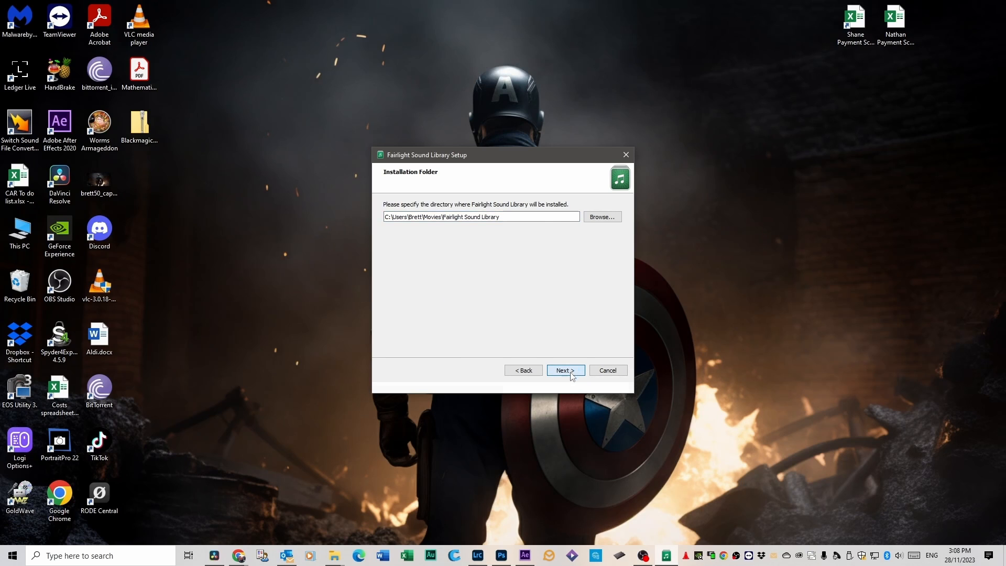
pyautogui.click(564, 370)
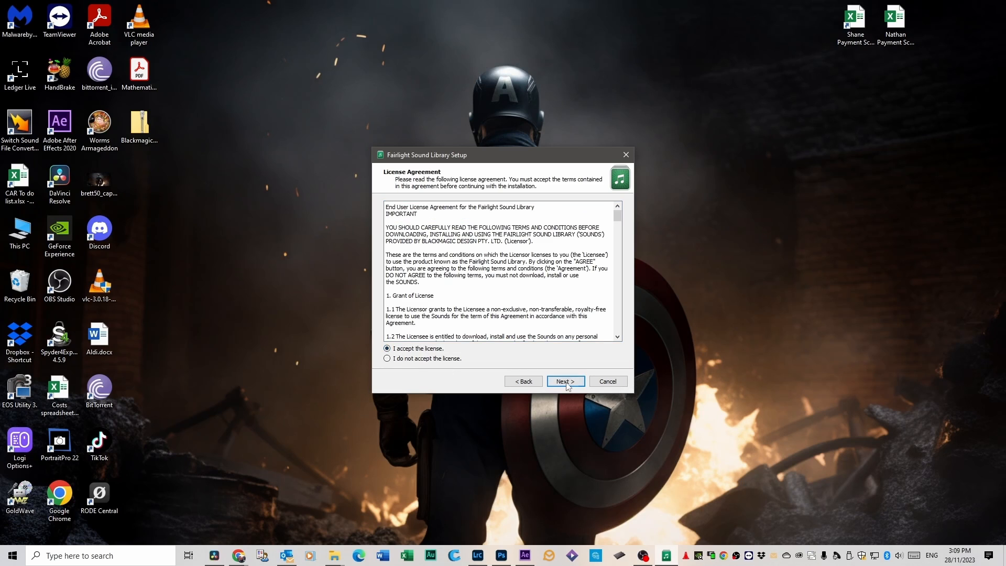
pyautogui.click(565, 381)
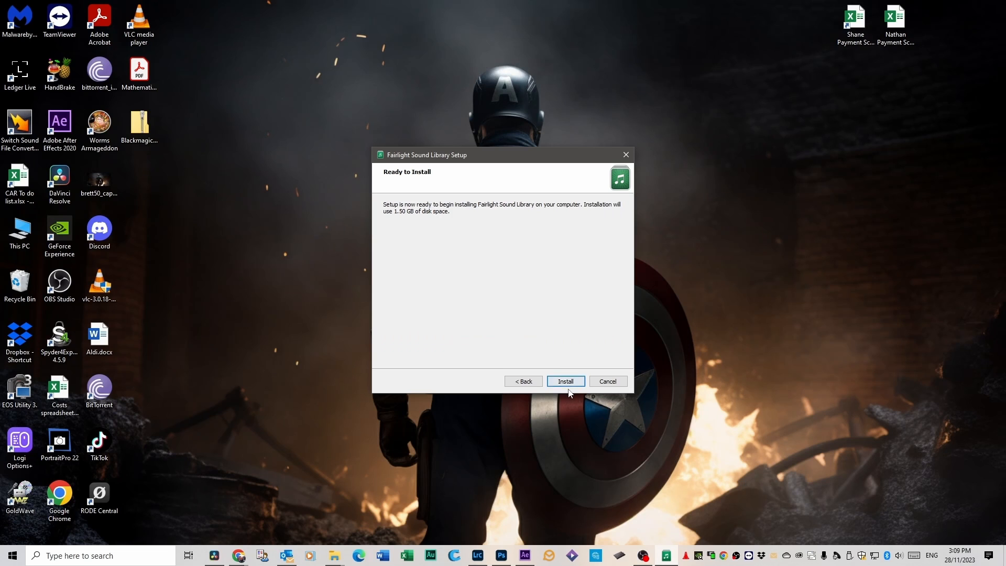
pyautogui.click(564, 382)
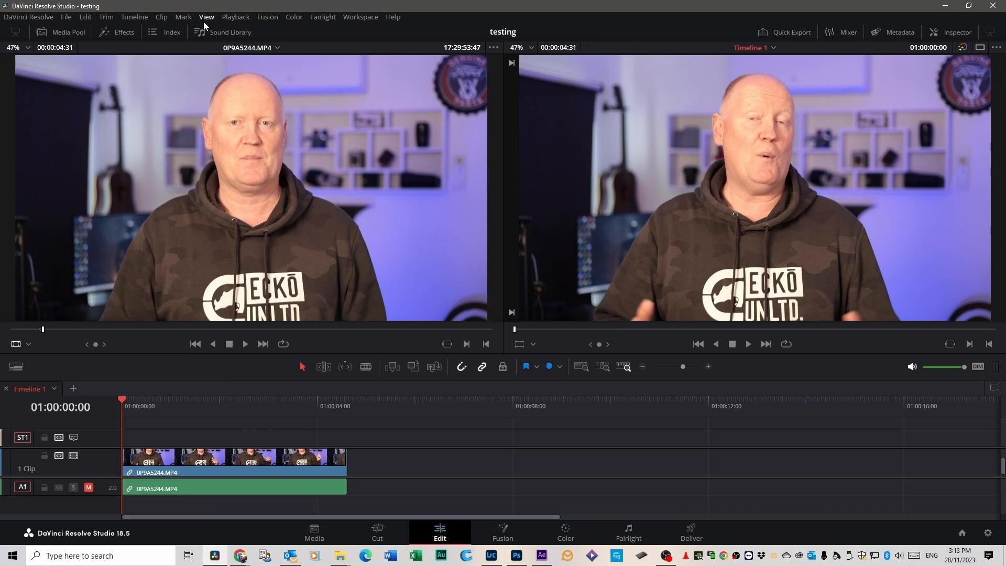
# Reopen the Sound Library and switch its database from Local Database to Fairlight Sound Library
pyautogui.click(222, 33)
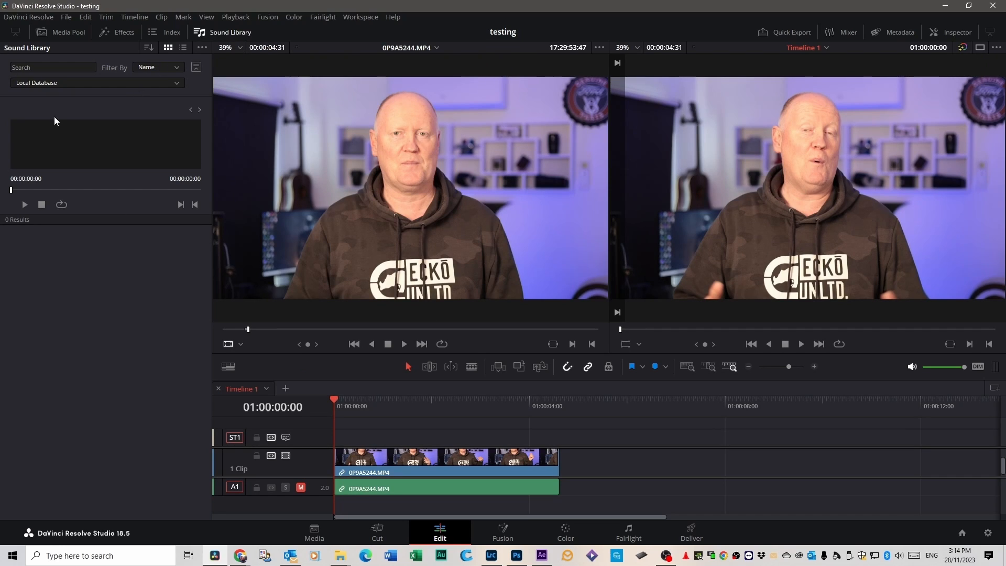
pyautogui.moveTo(94, 105)
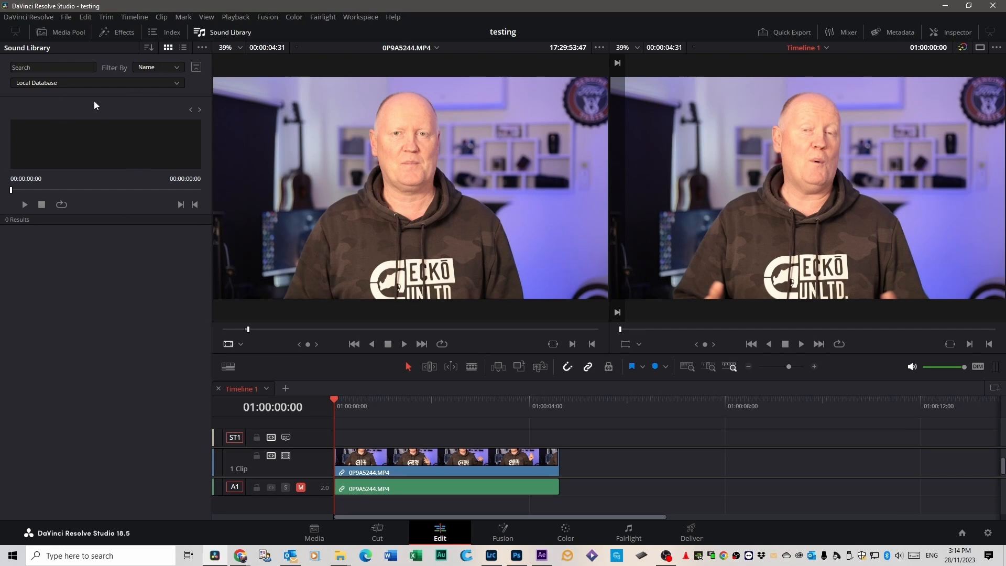
pyautogui.moveTo(180, 76)
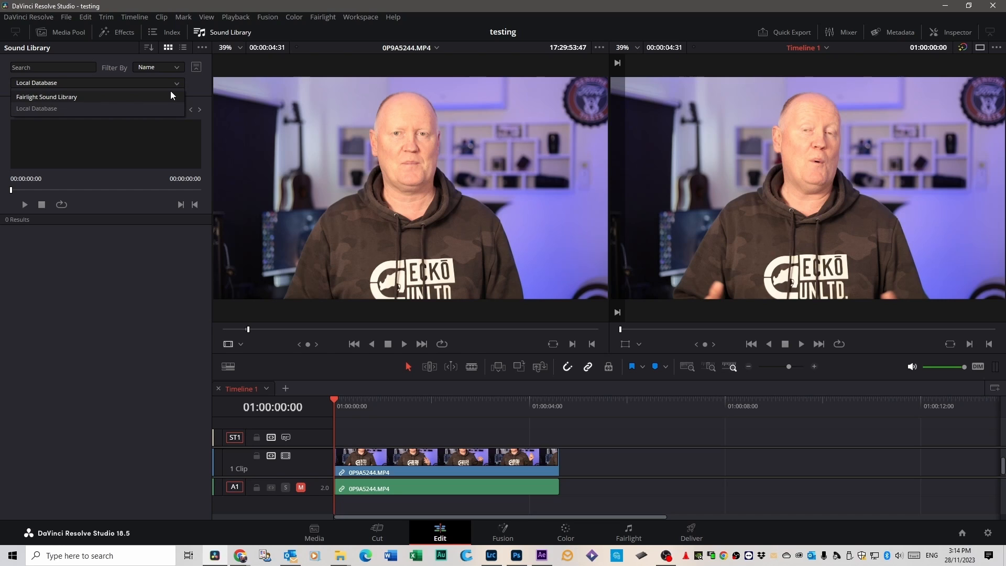
pyautogui.click(46, 96)
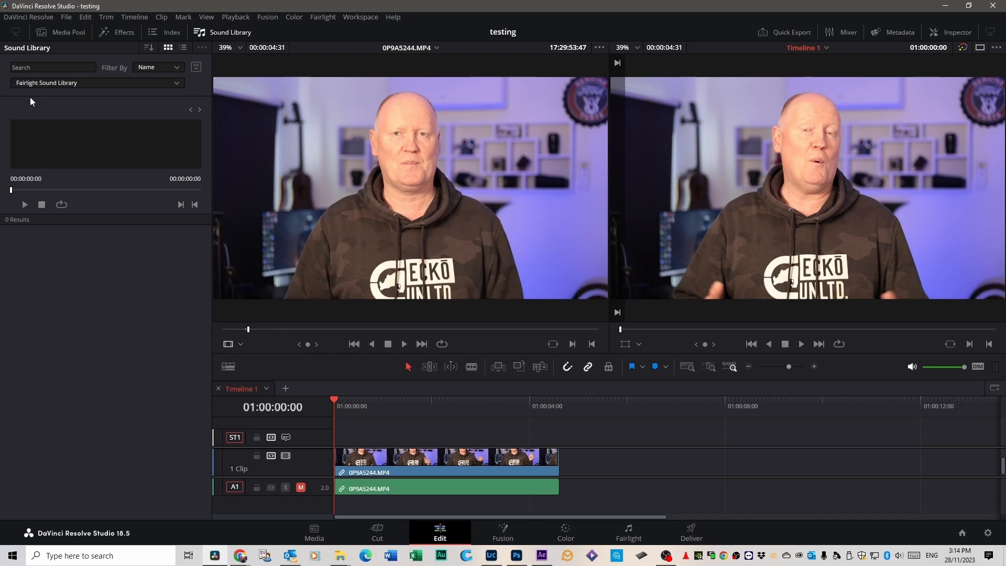
pyautogui.moveTo(110, 129)
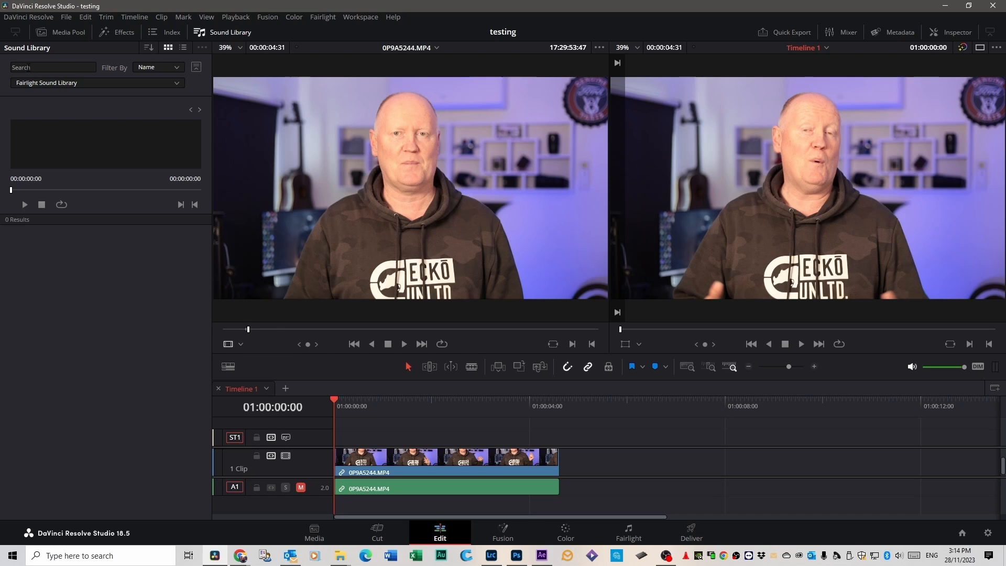
# Search the library with a '***' wildcard to list all 515 Fairlight sounds
pyautogui.click(52, 67)
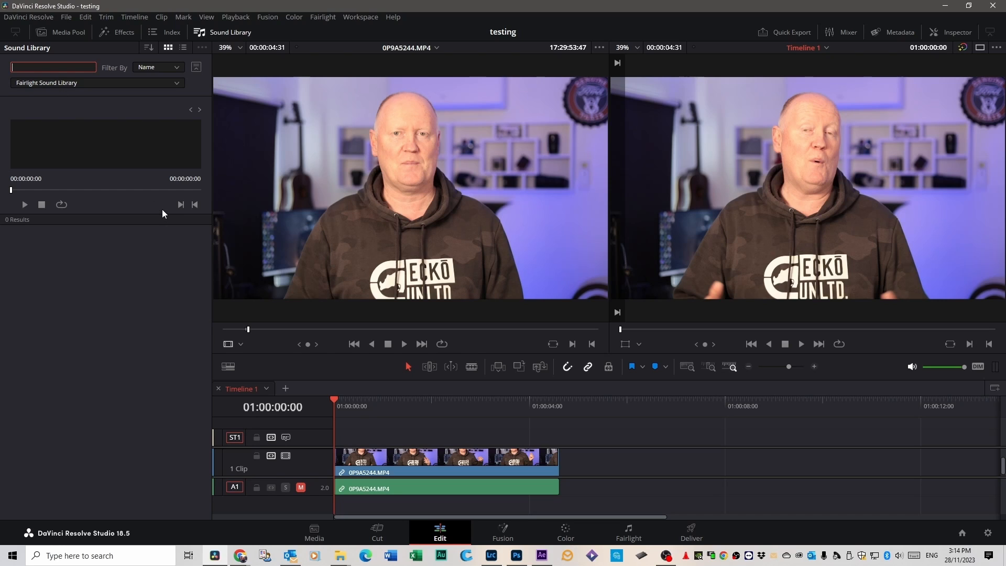
pyautogui.write('***')
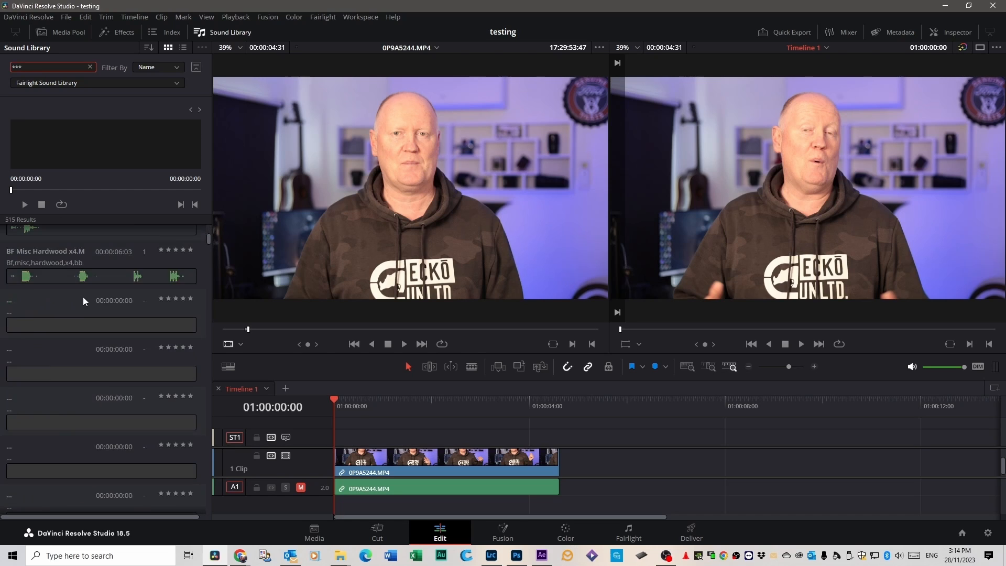
pyautogui.scroll(-3)
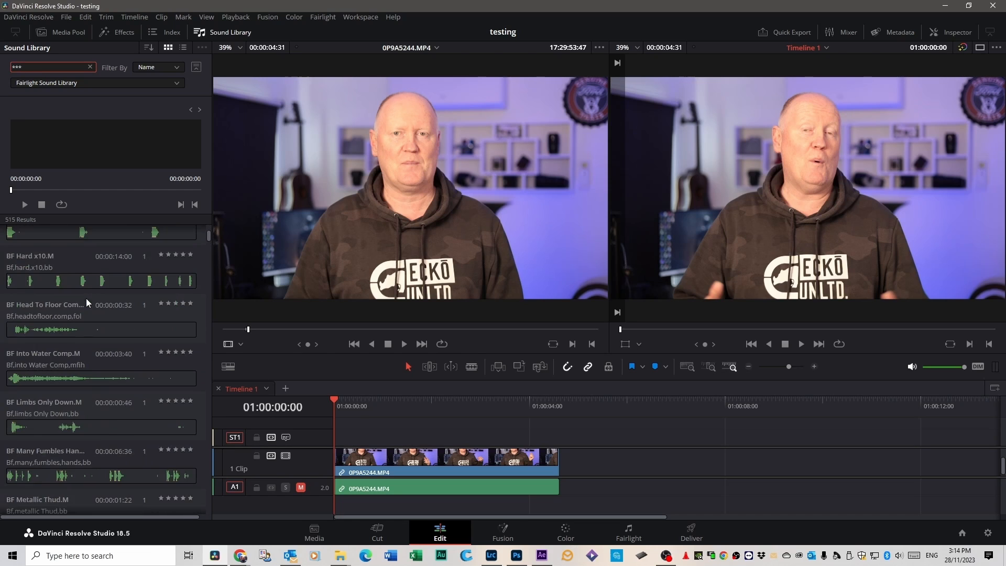
# Search for 'cat' and place Cat Toy Mouse Squeaking onto audio track A1
pyautogui.click(90, 67)
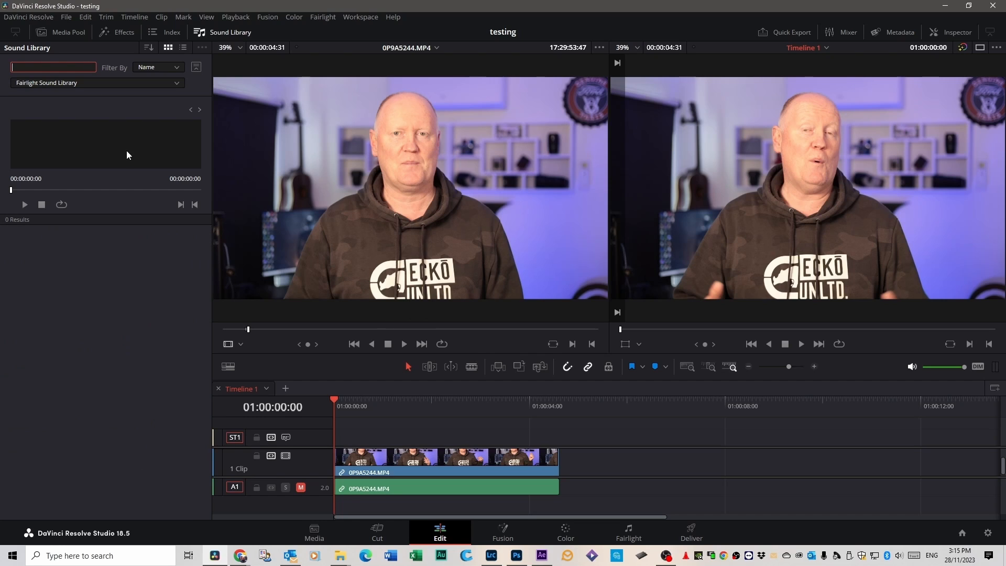
pyautogui.write('cat')
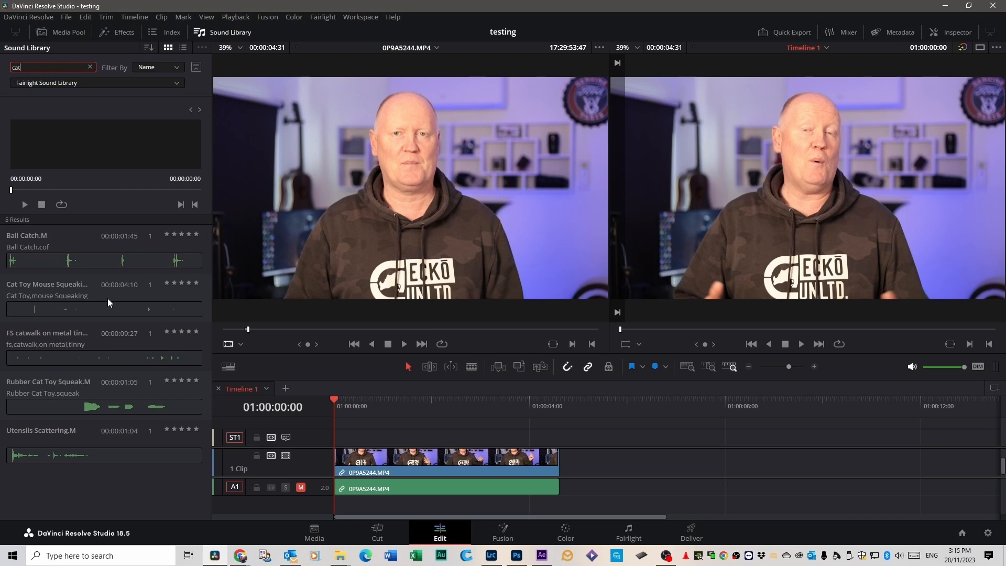
pyautogui.moveTo(111, 187)
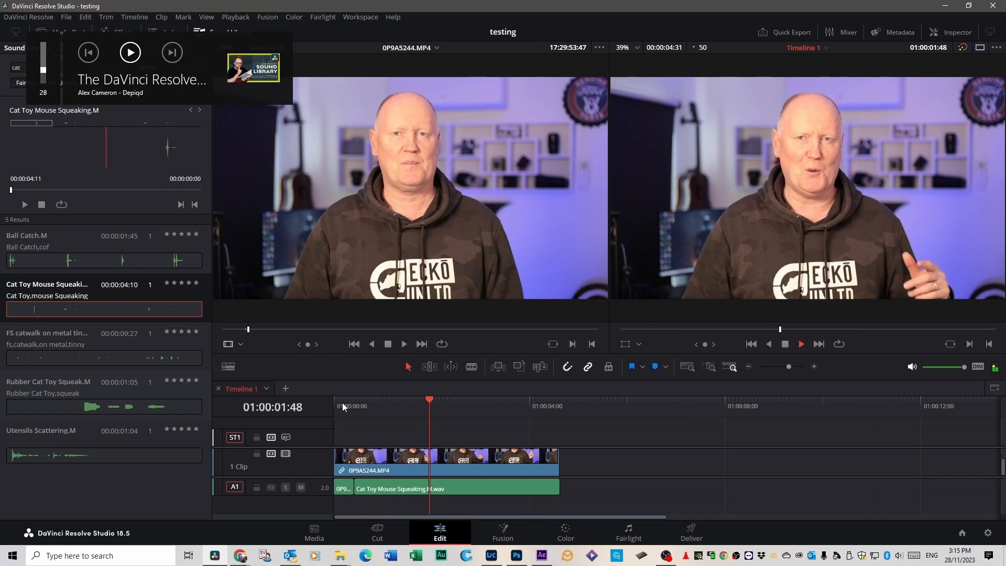
pyautogui.click(528, 407)
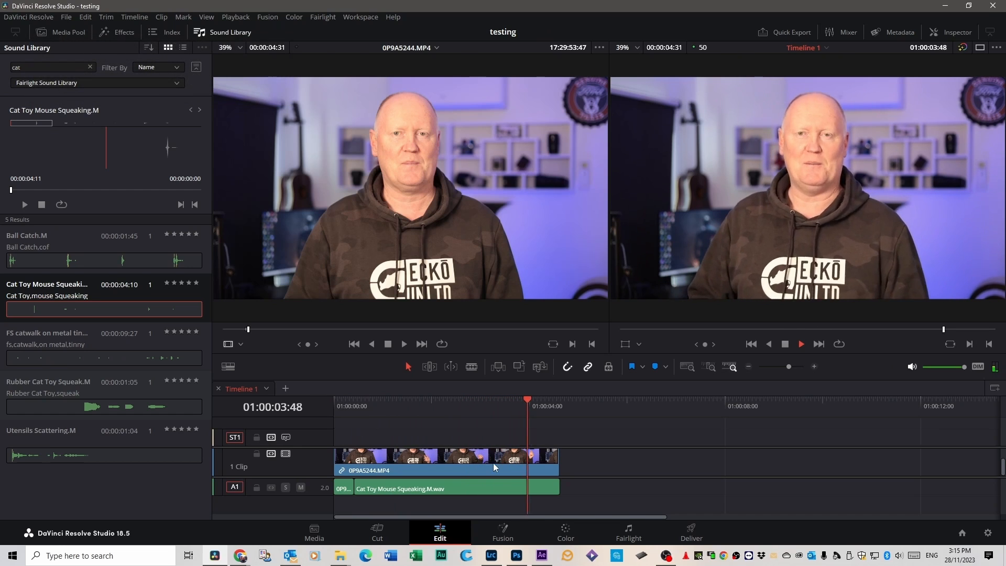